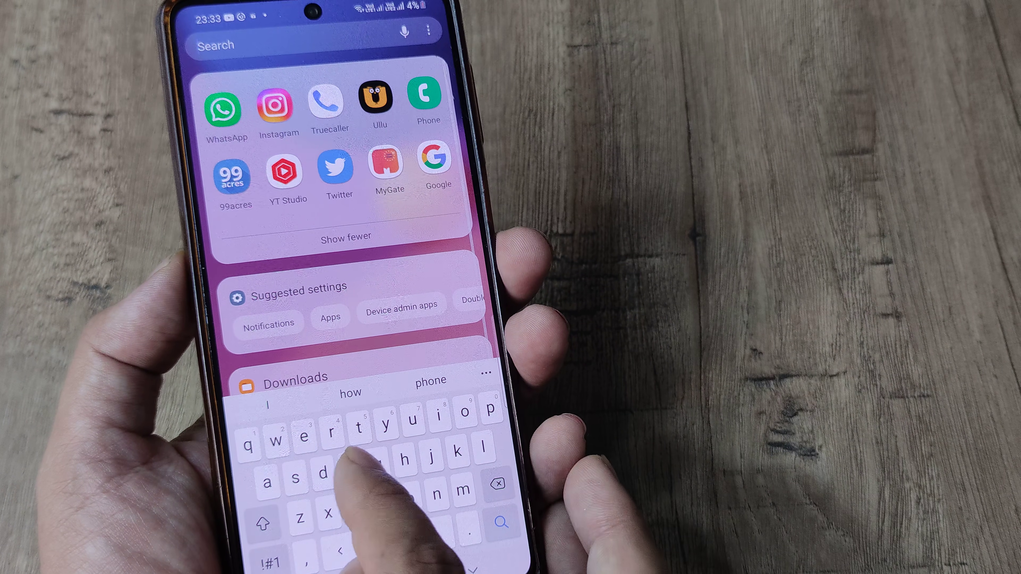
Step: Search "fa" in Finder to confirm a single Facebook app, then move to the Settings main menu
type("fa")
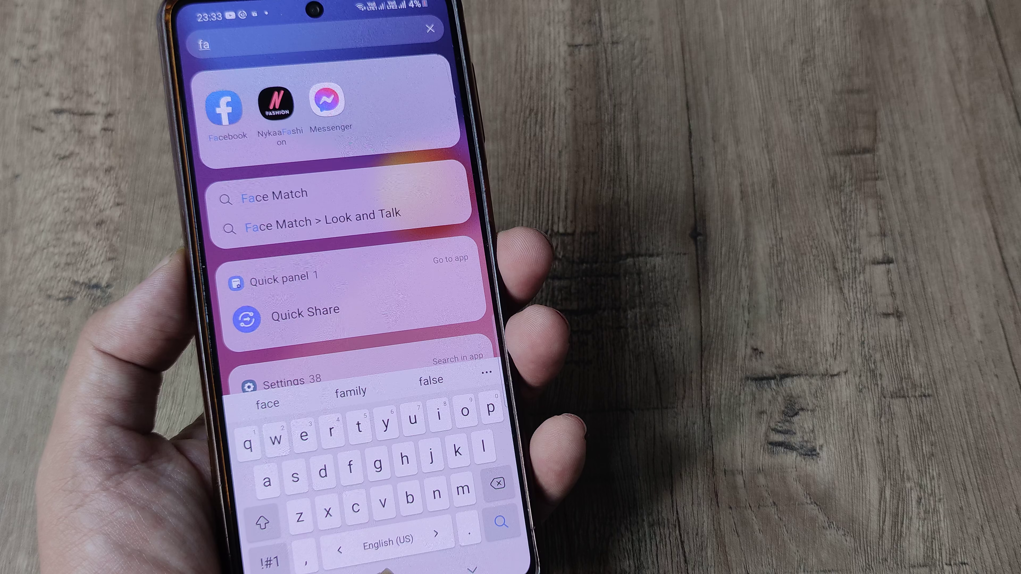
left_click(429, 29)
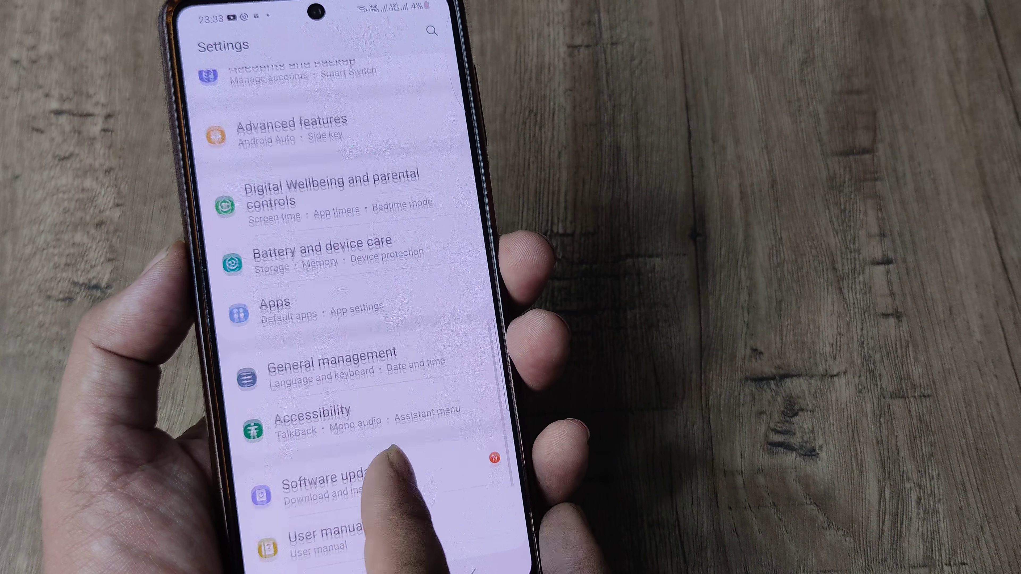
Step: Go into Advanced features and scroll down until Dual Messenger is visible
left_click(283, 127)
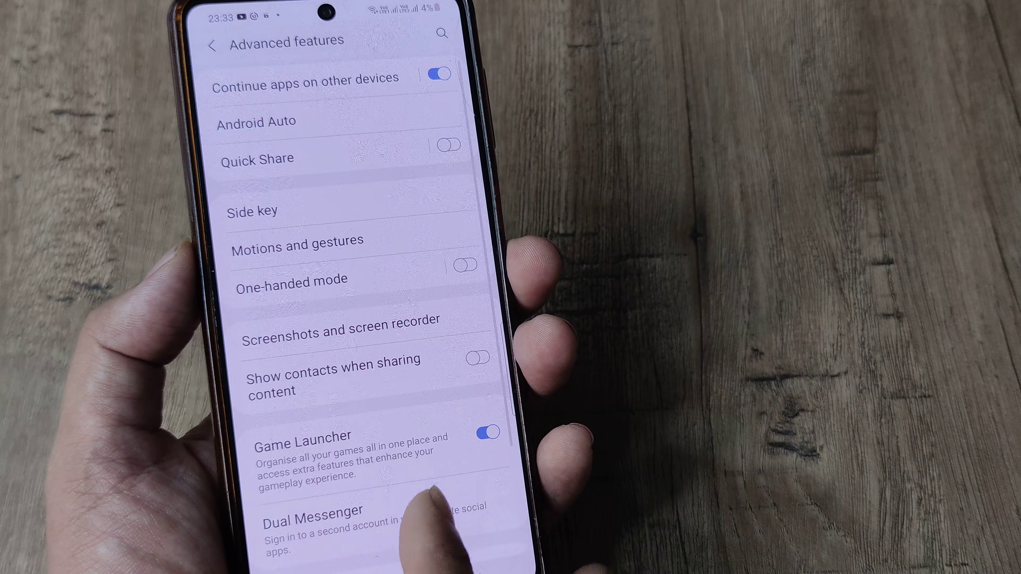
scroll("up", 3)
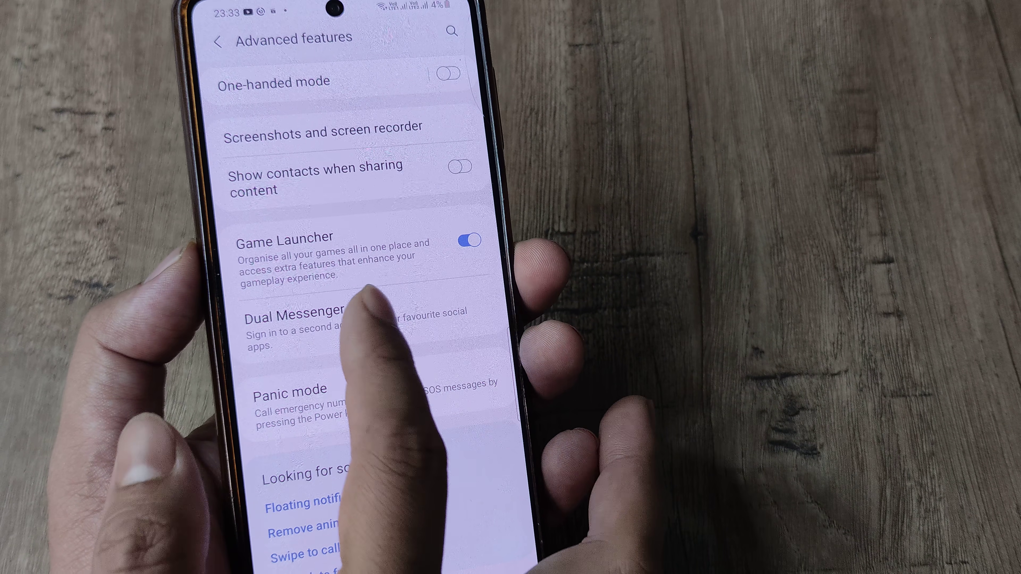
Step: Enable Dual Messenger for Facebook and search "fac" in Finder to show two Facebook icons
left_click(297, 319)
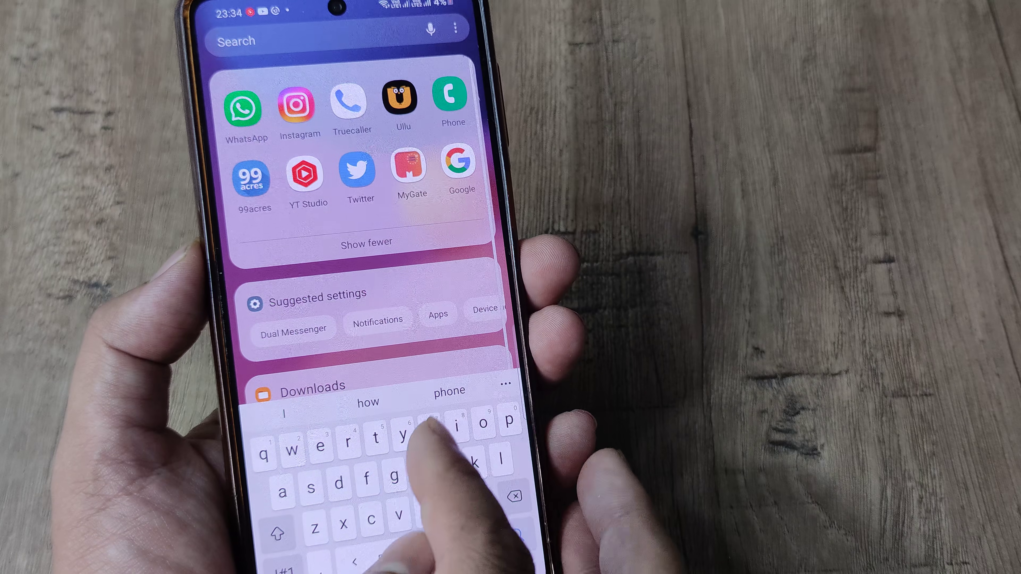
type("fac")
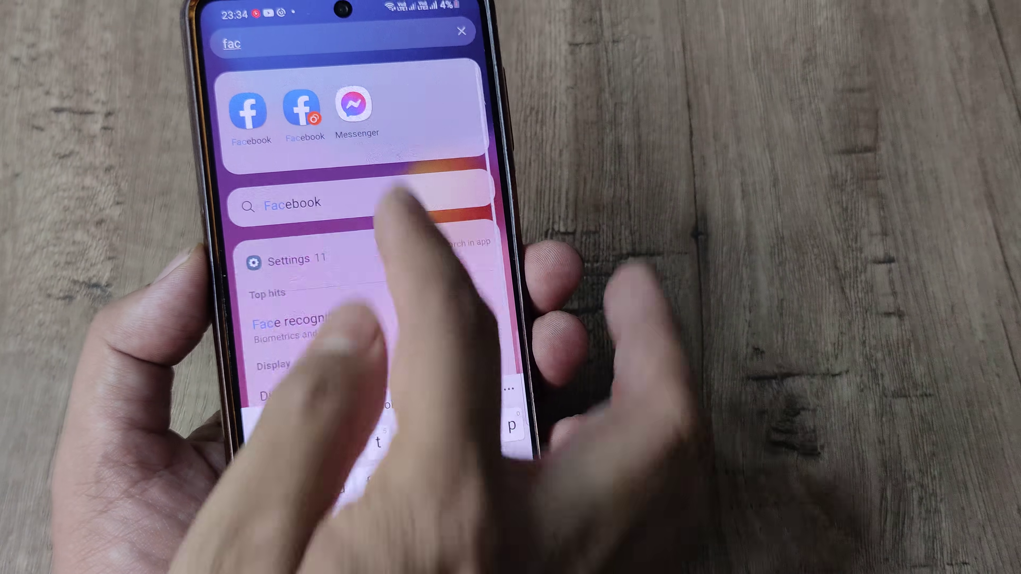